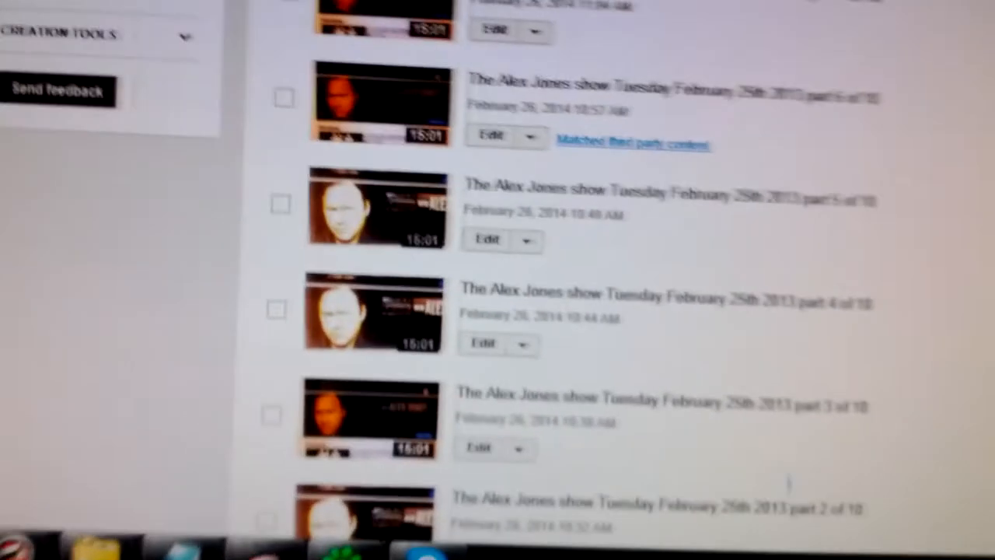
# Step: Scan the older show parts in the uploads list, noting part 2 of 10 still flagged blocked in some countries
pyautogui.scroll(-3)
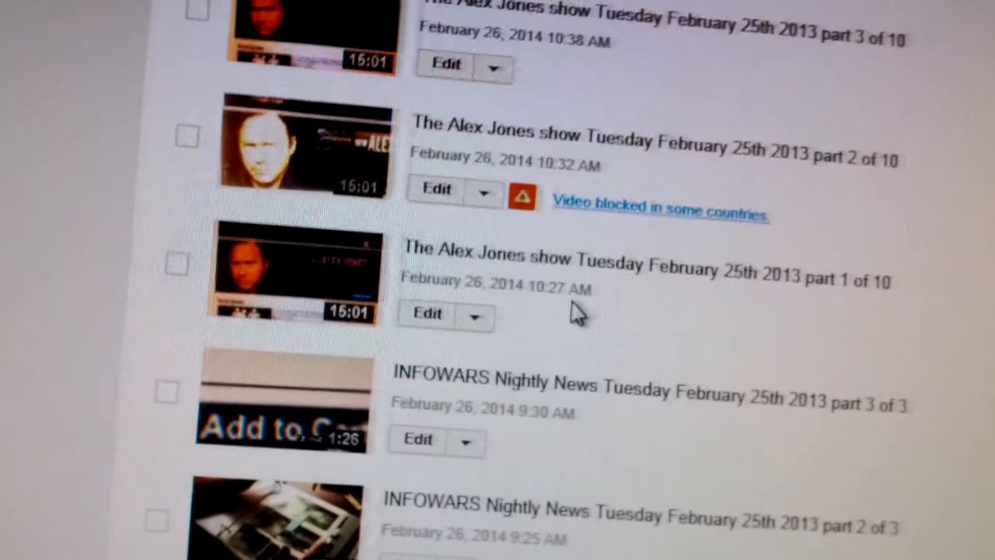
pyautogui.scroll(3)
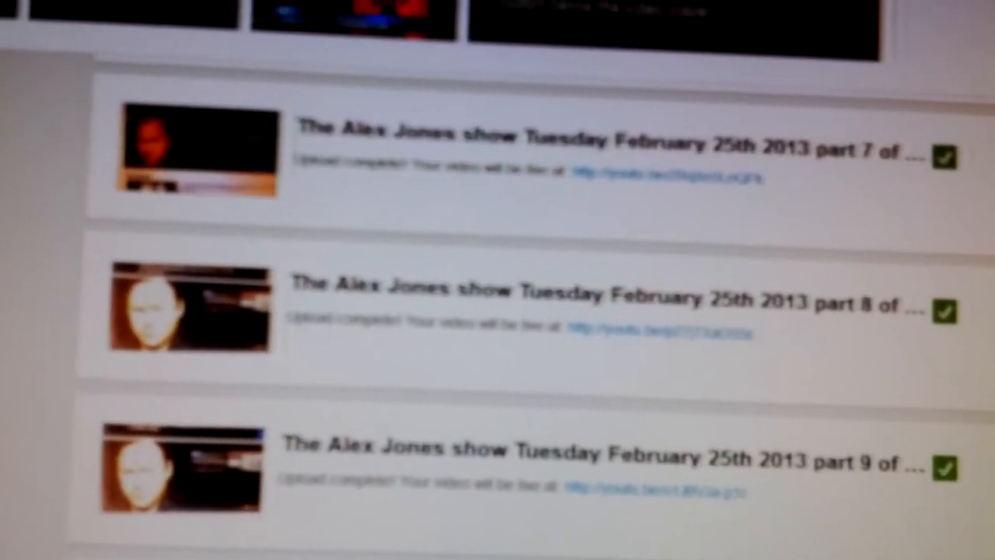
# Step: Scroll the uploads list on the Video Manager tab
pyautogui.scroll(-3)
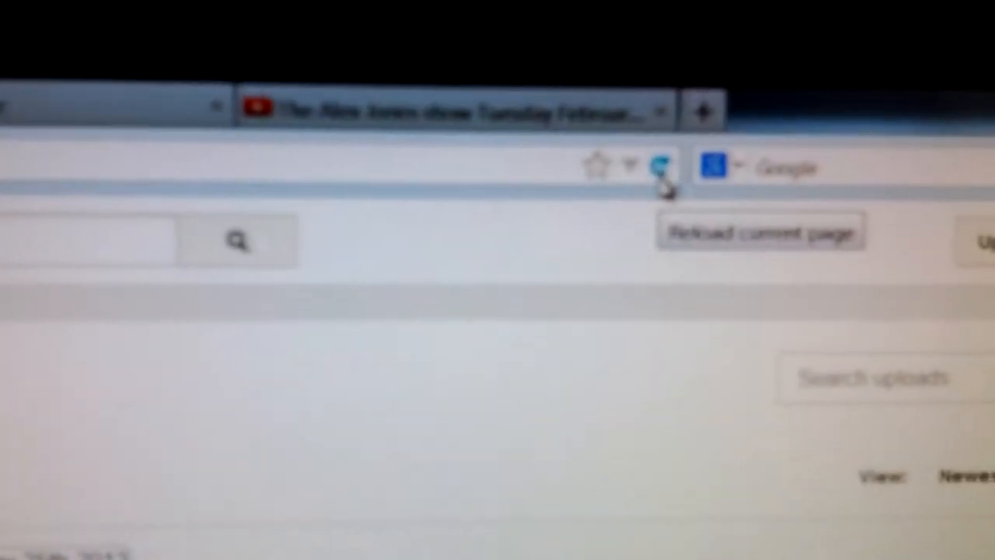
# Step: Reload the uploads list to update statuses and locate the still-processing full show
pyautogui.click(663, 165)
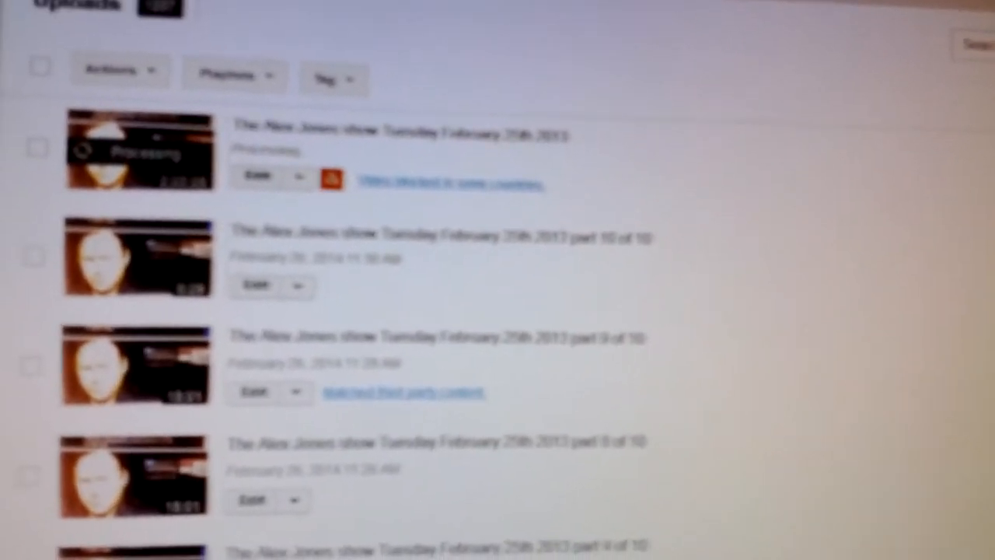
pyautogui.scroll(-3)
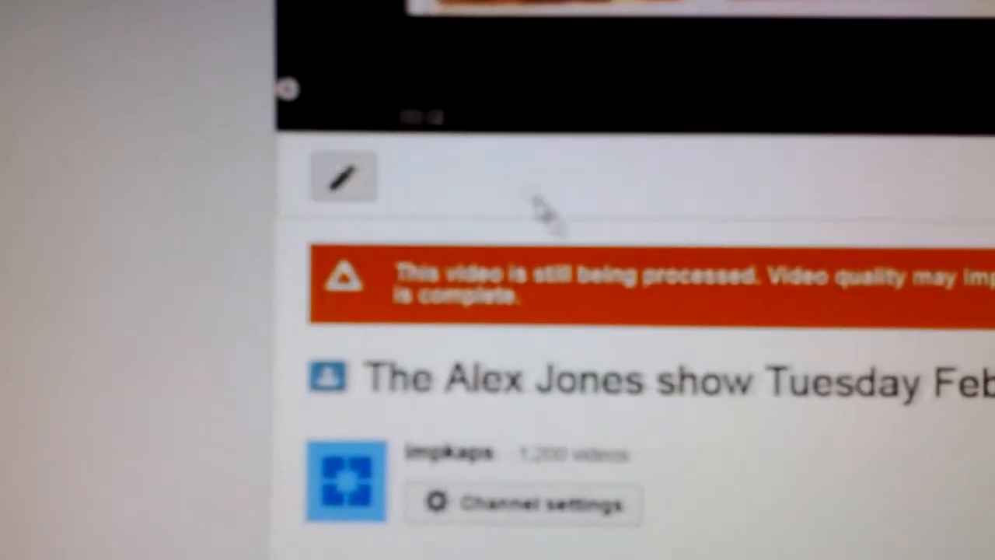
# Step: Start playback of the still-processing full show in the player
pyautogui.click(218, 370)
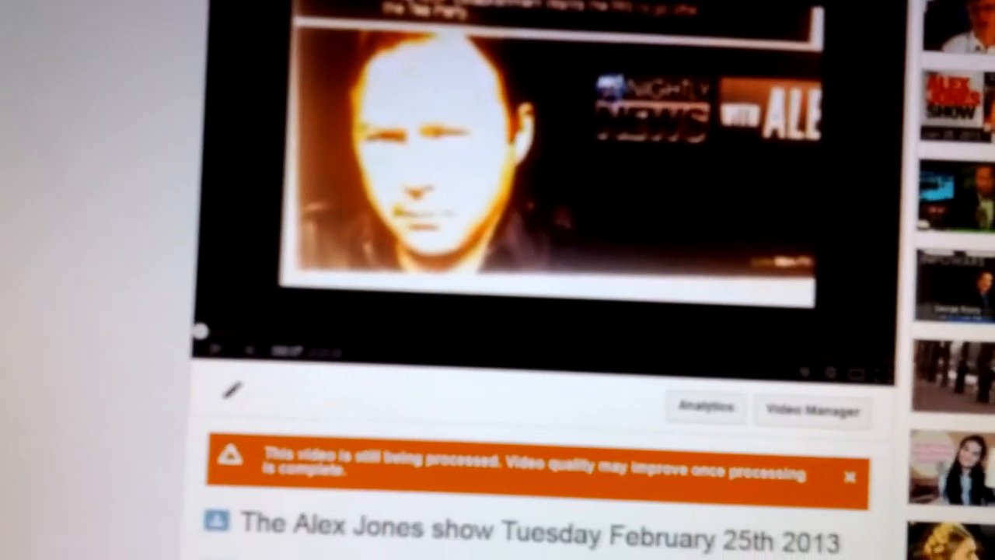
# Step: Return to the Video Manager uploads list and scroll to the full show and part 9 of 10 entries
pyautogui.click(813, 411)
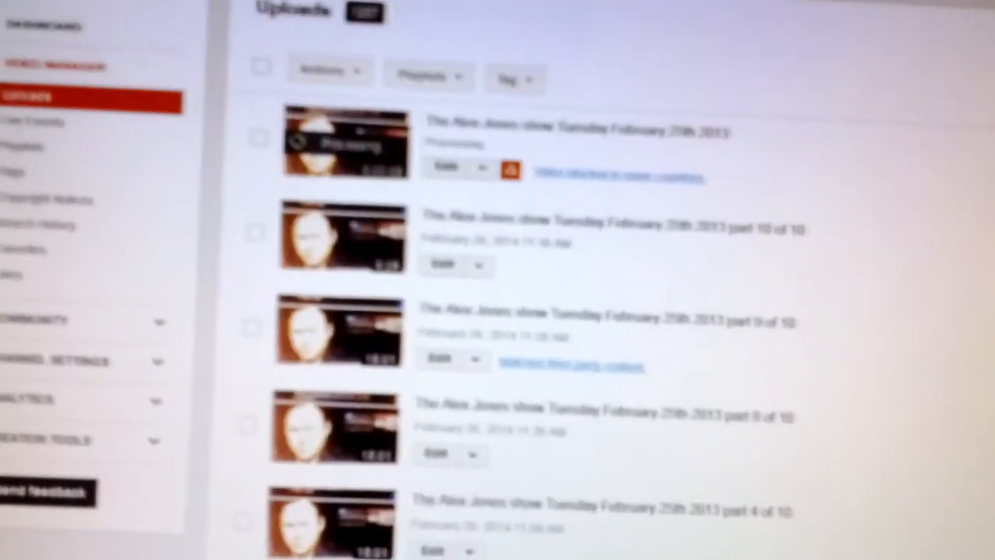
pyautogui.scroll(-3)
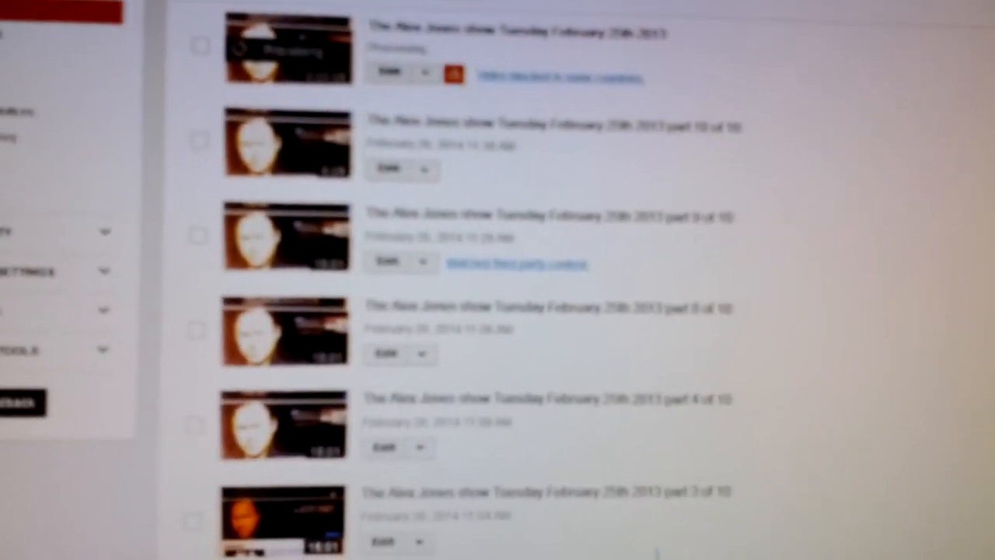
pyautogui.scroll(-3)
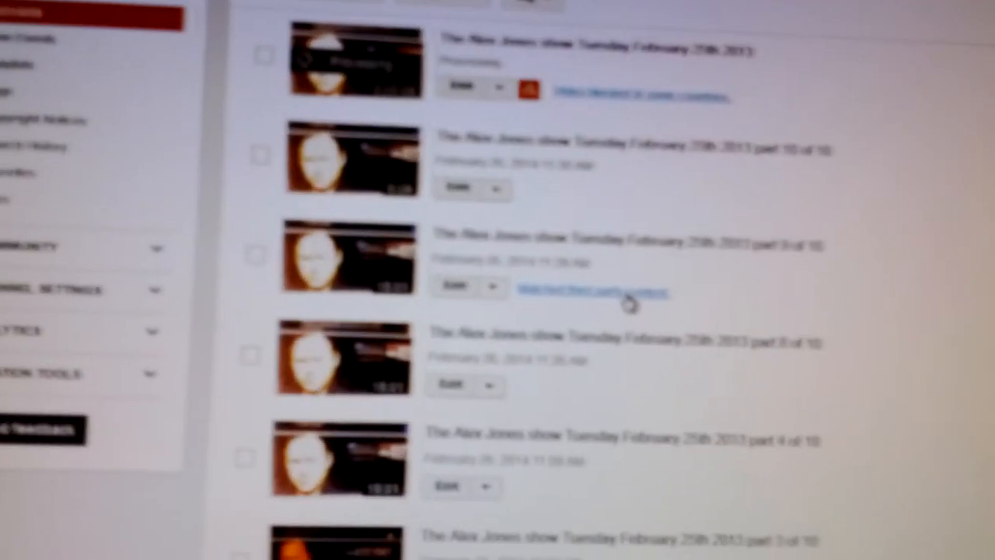
pyautogui.click(630, 294)
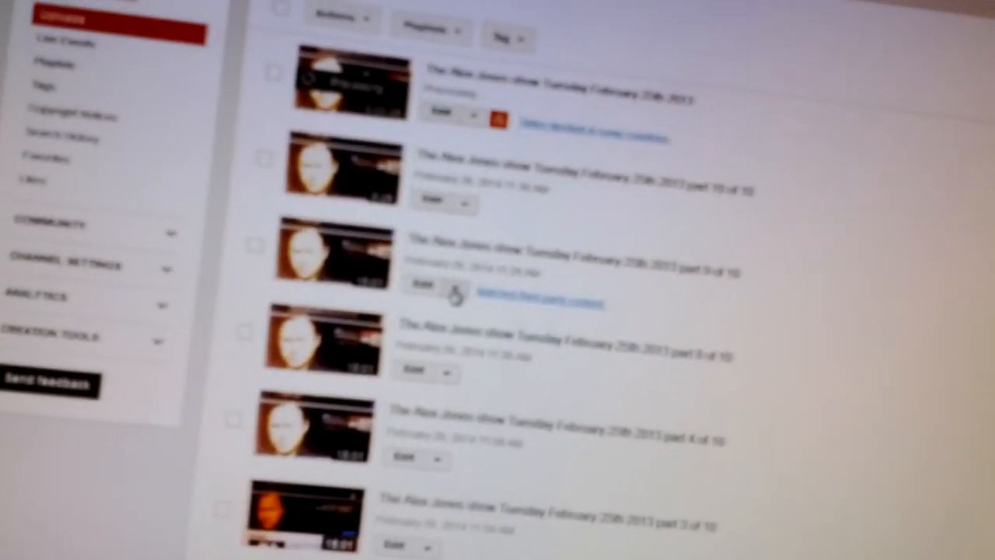
# Step: Remove the matched song from part 9 of 10, save, and accept the reprocessing notice
pyautogui.click(450, 283)
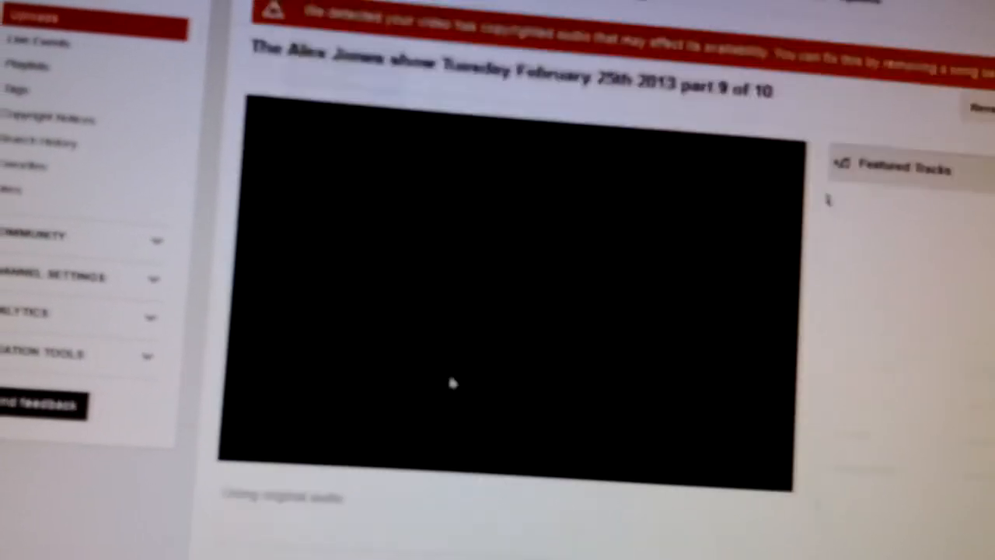
pyautogui.scroll(-3)
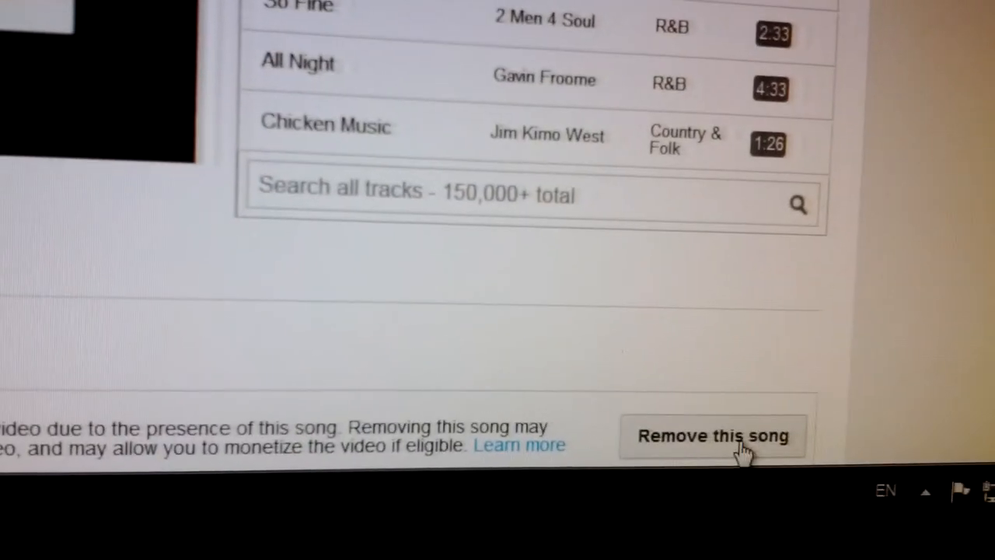
pyautogui.click(712, 435)
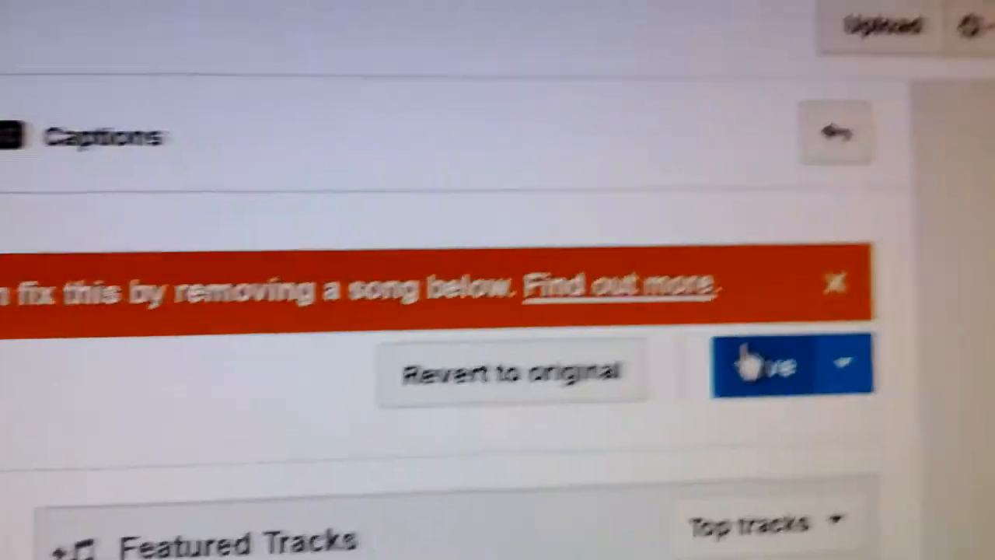
pyautogui.click(770, 366)
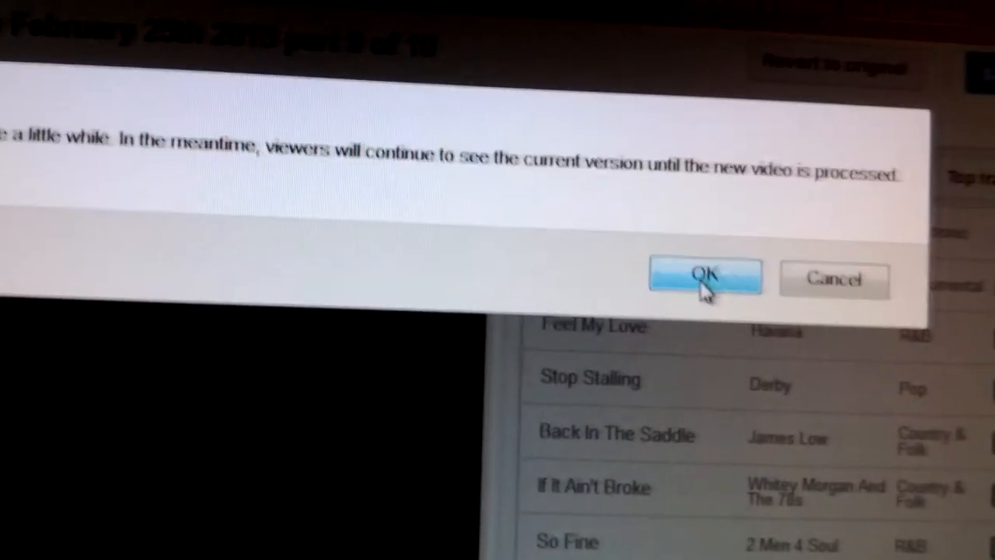
pyautogui.click(703, 277)
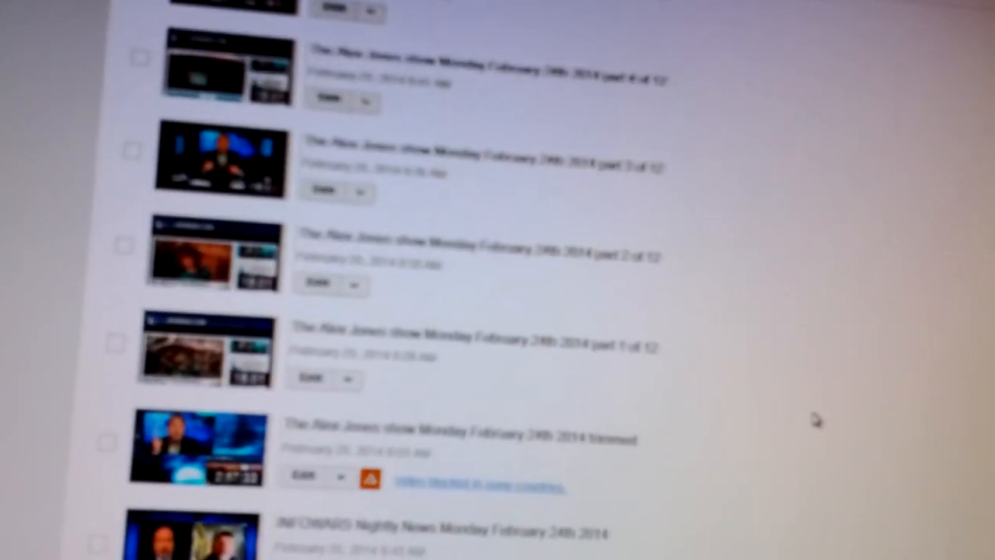
# Step: Scroll down the uploads list to Monday's Brightside parts, checking for blocked-in-some-countries warnings
pyautogui.scroll(-3)
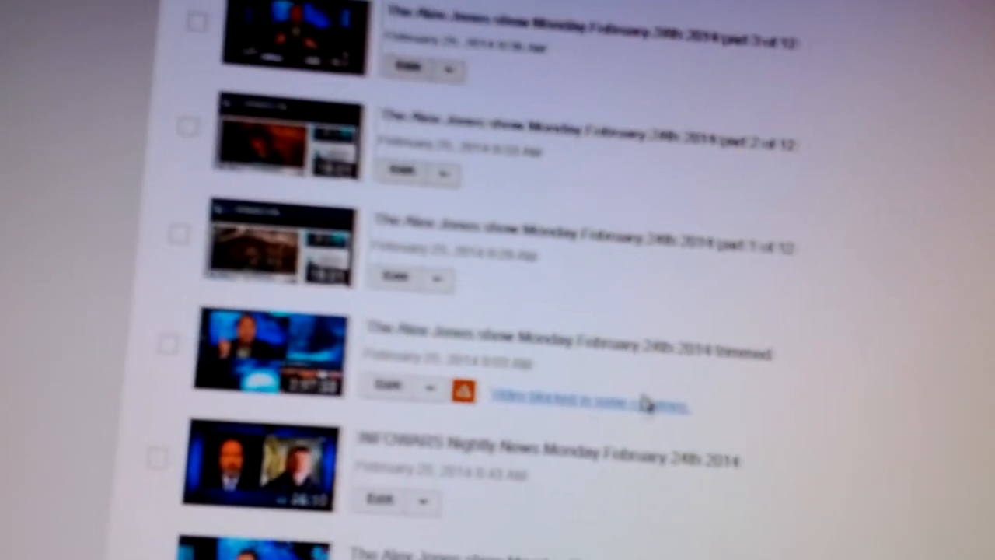
pyautogui.scroll(-3)
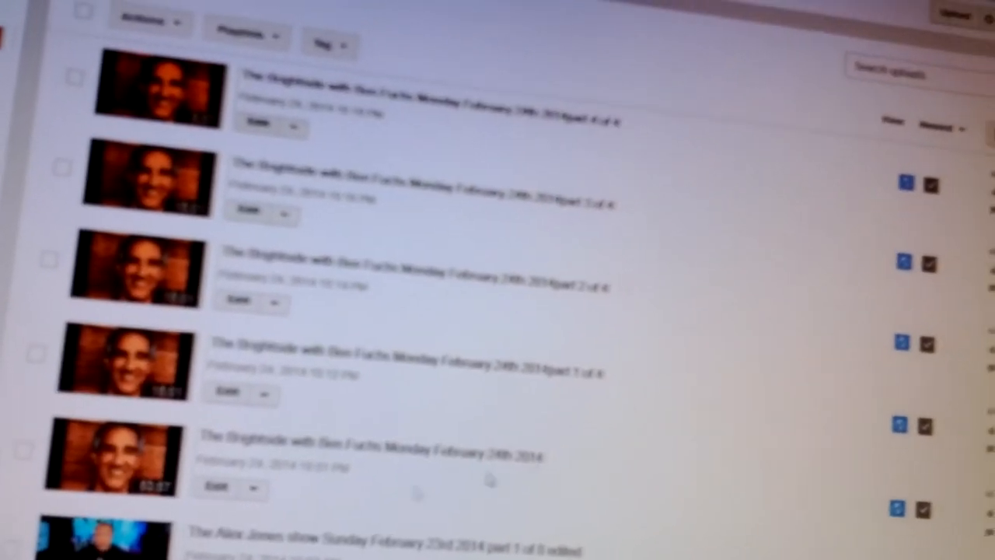
# Step: Scroll to the bottom of the page at Thursday February 20th uploads and move to the next page
pyautogui.scroll(-3)
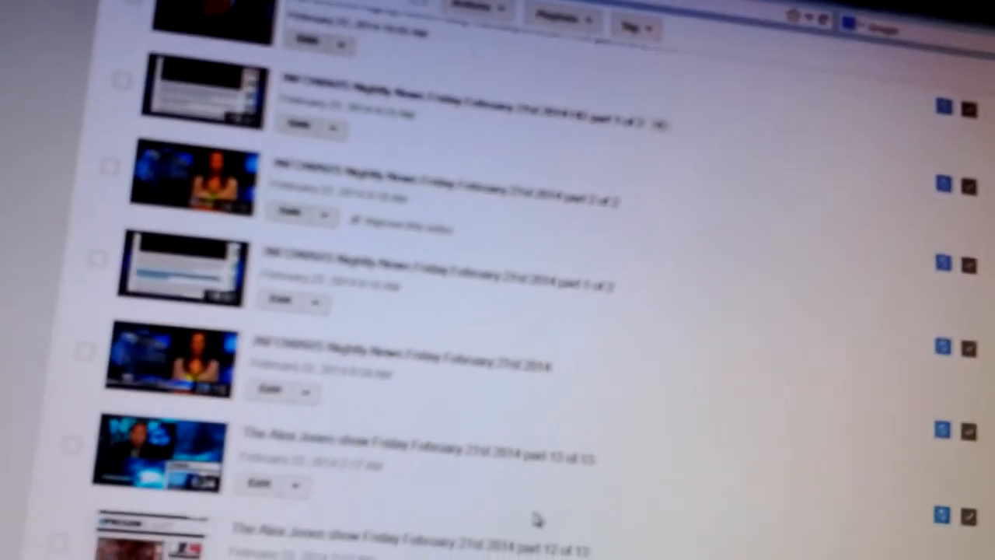
pyautogui.scroll(-3)
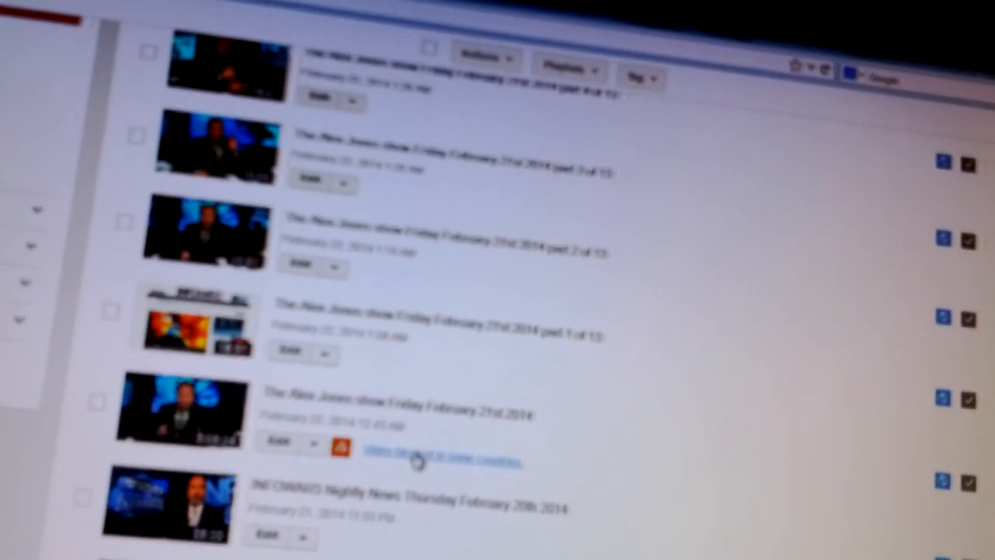
pyautogui.scroll(-3)
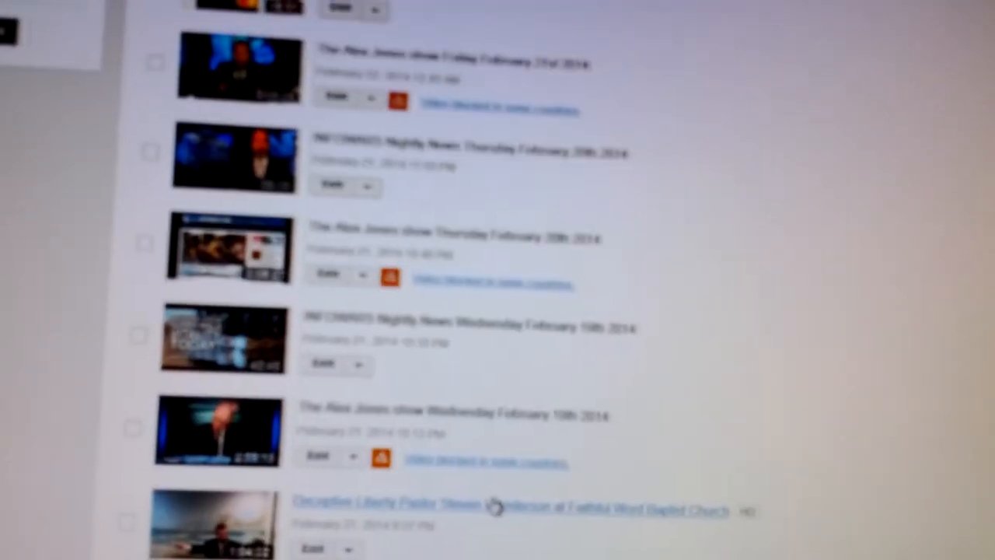
pyautogui.scroll(-3)
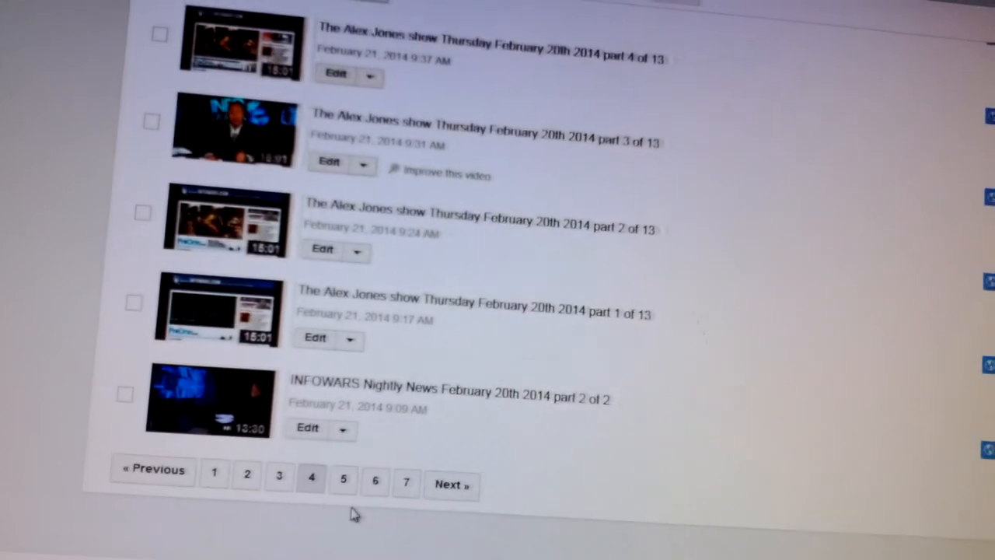
pyautogui.click(342, 482)
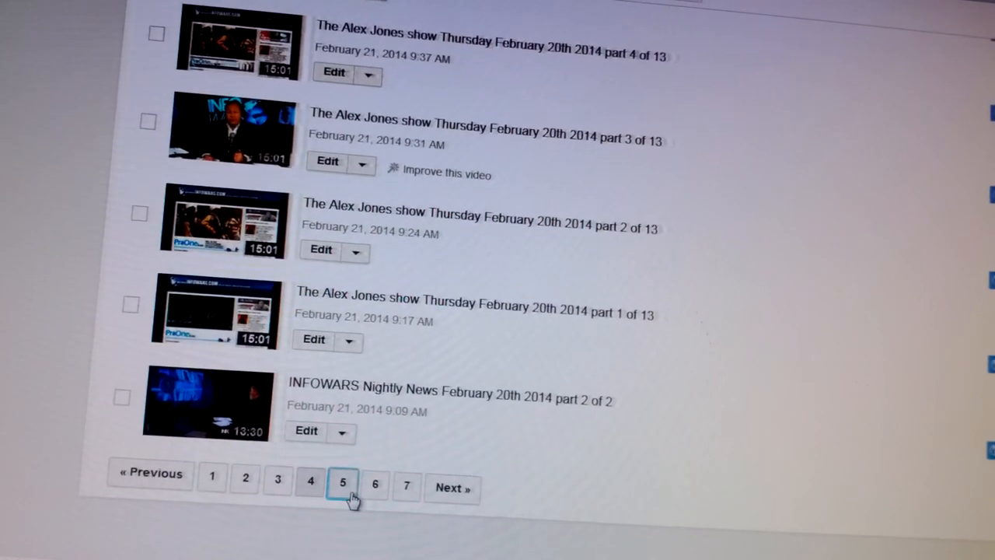